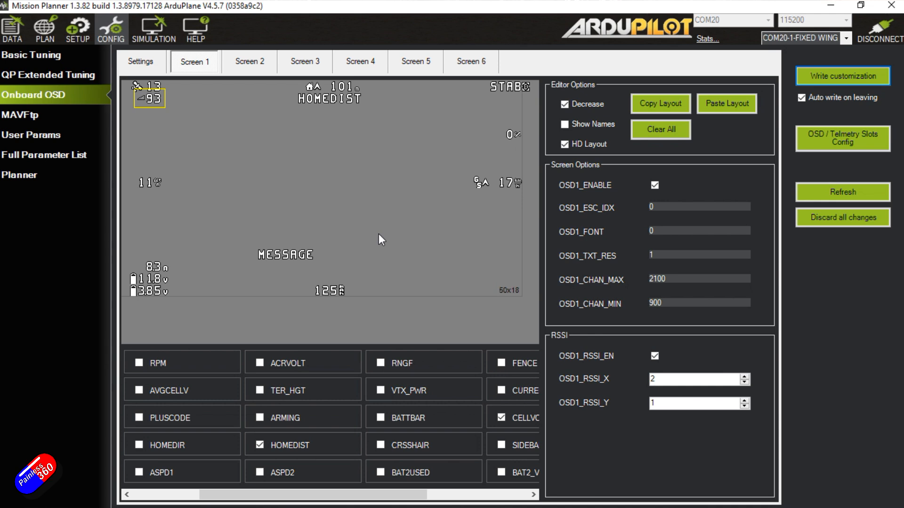
mouse_move(360, 236)
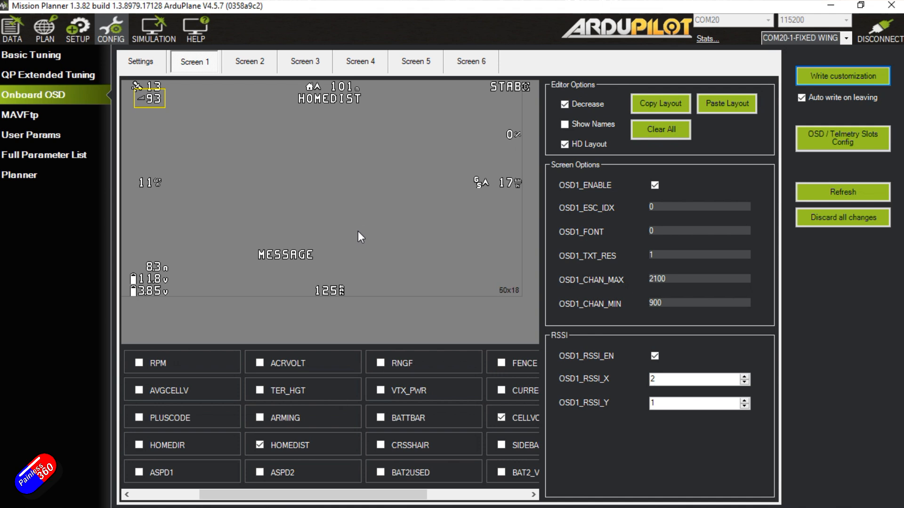
mouse_move(310, 234)
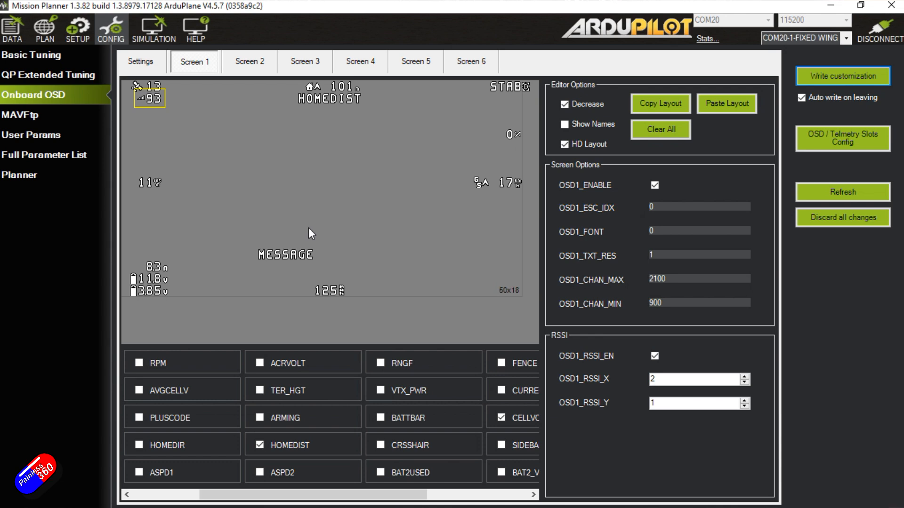